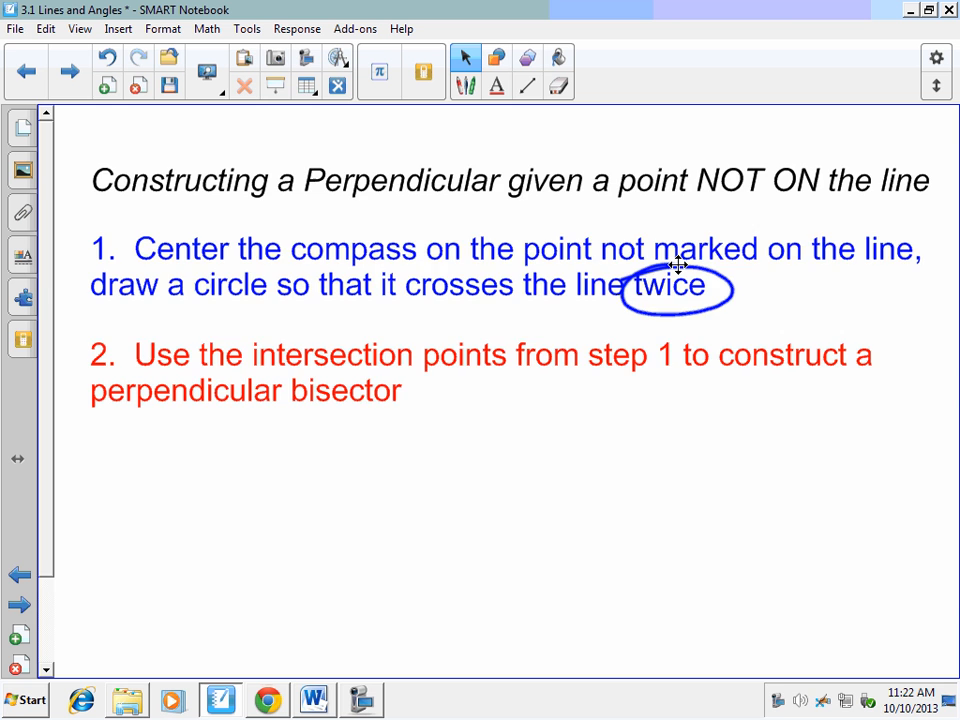
- Go to the construction page and draw an arc centred on the dot, crossing the line twice
{"action": "left_click", "coordinate": [68, 71]}
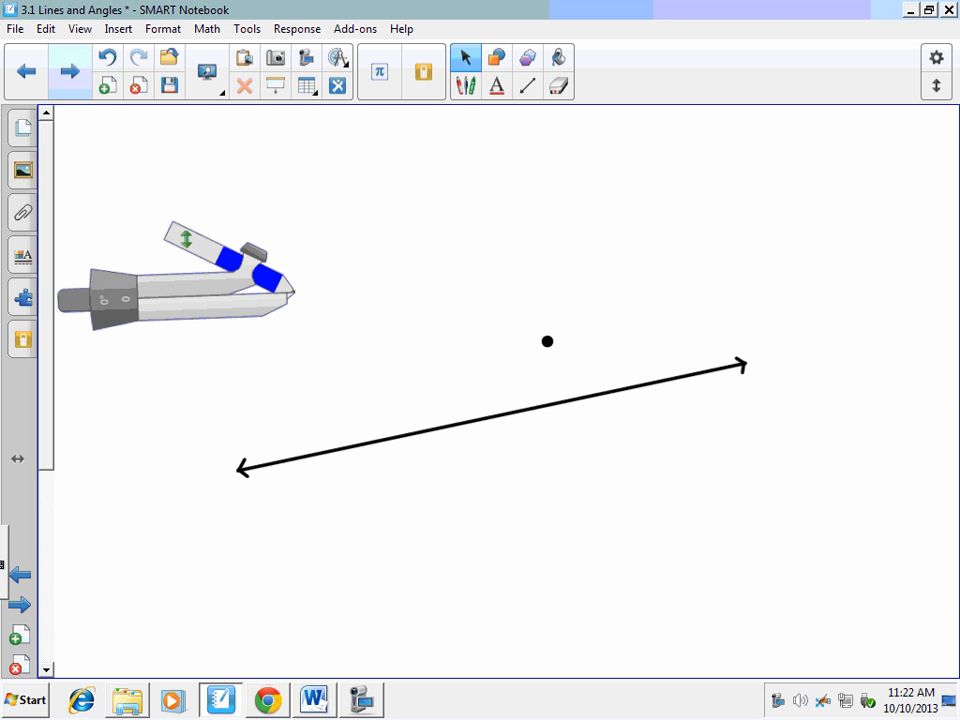
{"action": "left_click_drag", "start_coordinate": [175, 280], "coordinate": [430, 330]}
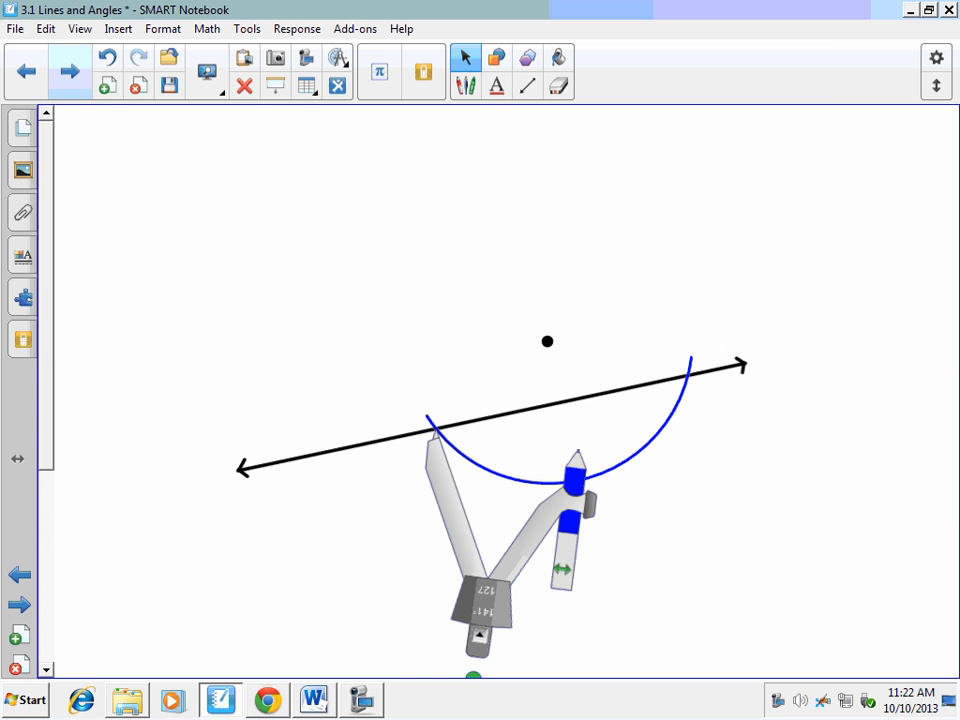
- Choose a toolbar tool for the red arcs and perpendicular line
{"action": "left_click", "coordinate": [465, 57]}
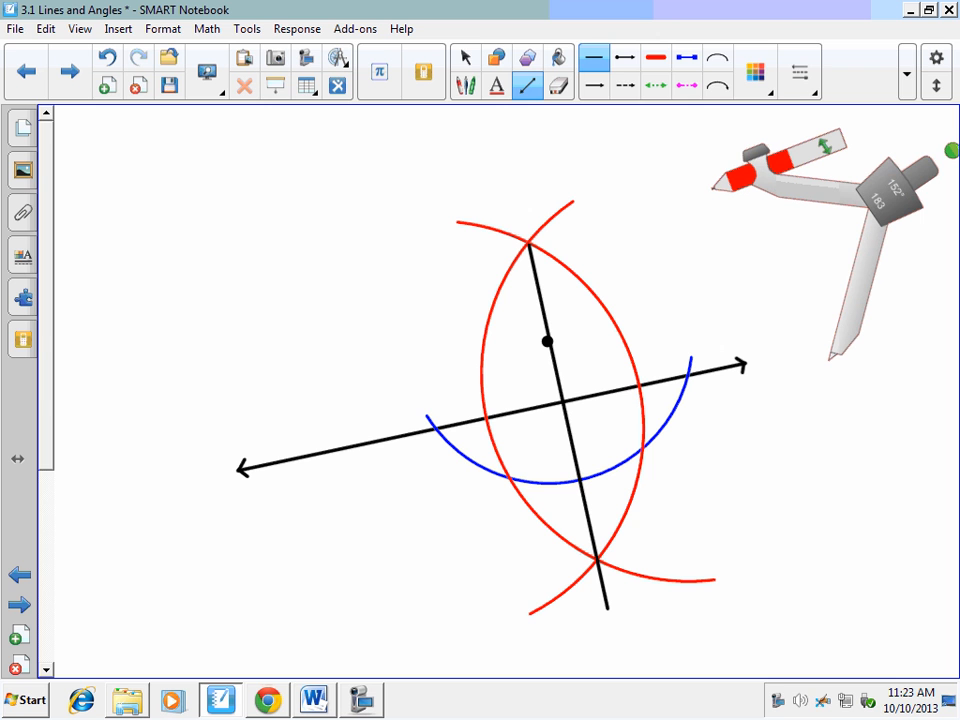
- Select the perpendicular line and drag its top endpoint upward past the arcs
{"action": "left_click", "coordinate": [464, 57]}
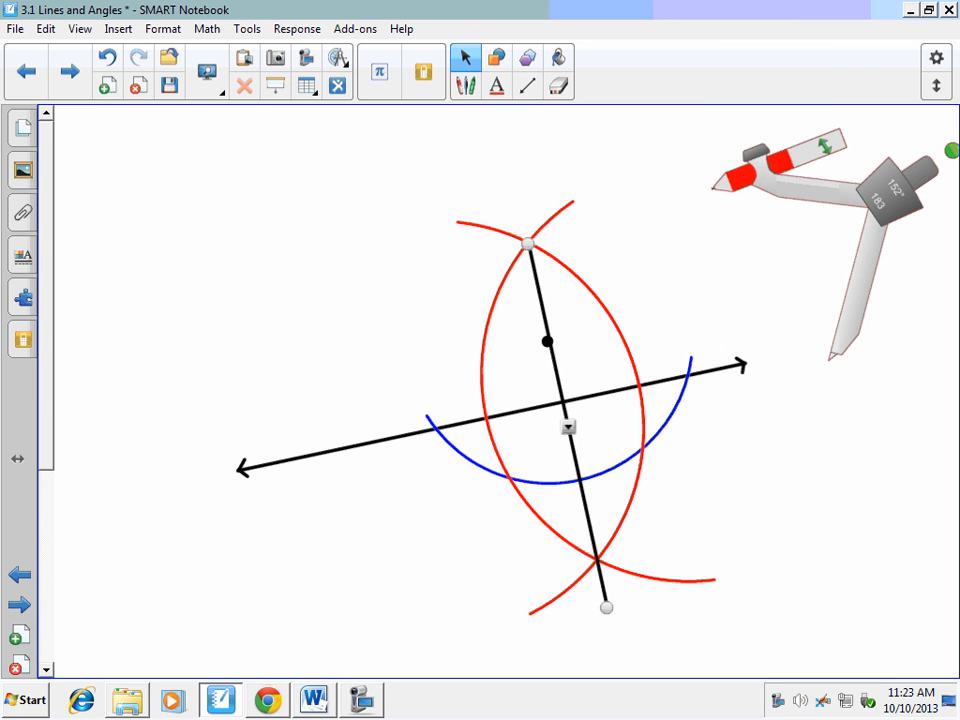
{"action": "left_click_drag", "start_coordinate": [528, 243], "coordinate": [513, 186]}
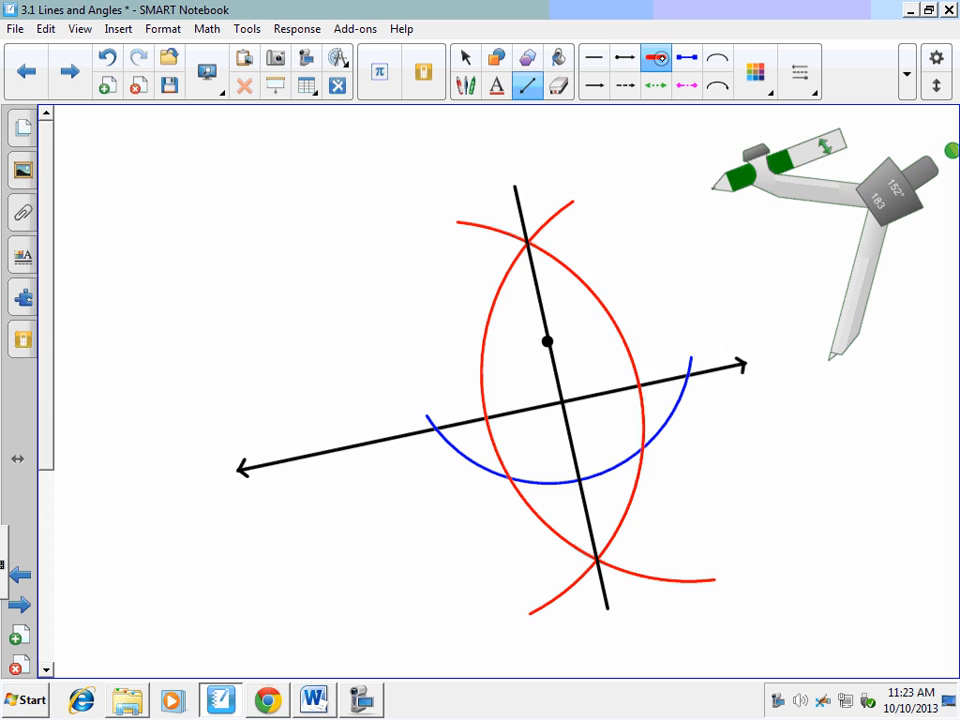
- Set up a thick white straight line for covering the unwanted arcs
{"action": "left_click", "coordinate": [755, 71]}
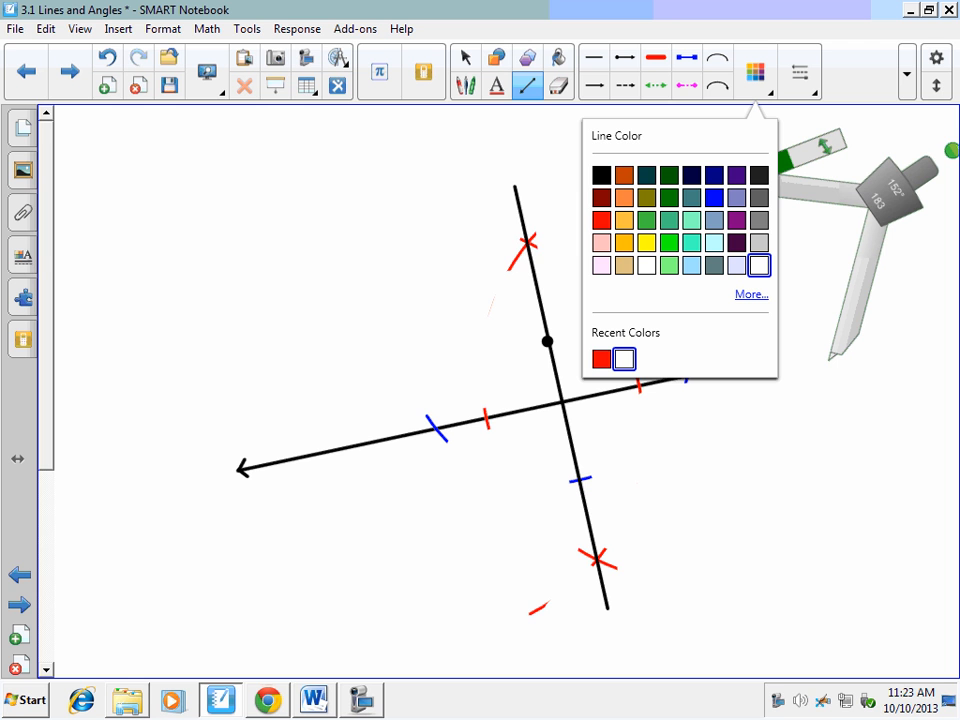
{"action": "mouse_move", "coordinate": [759, 265]}
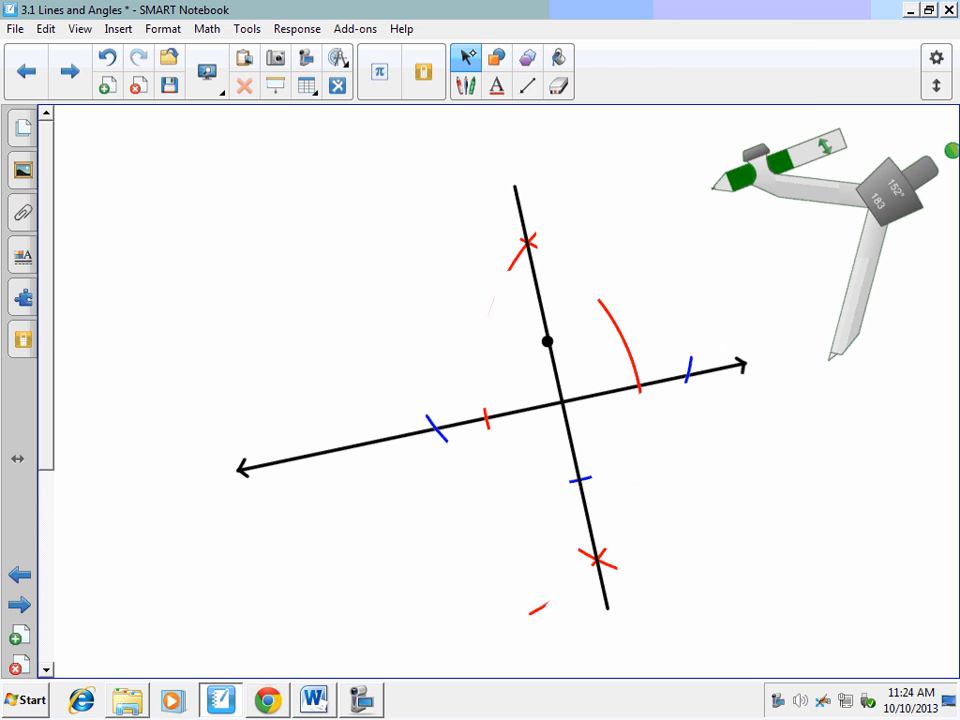
{"action": "left_click", "coordinate": [527, 85]}
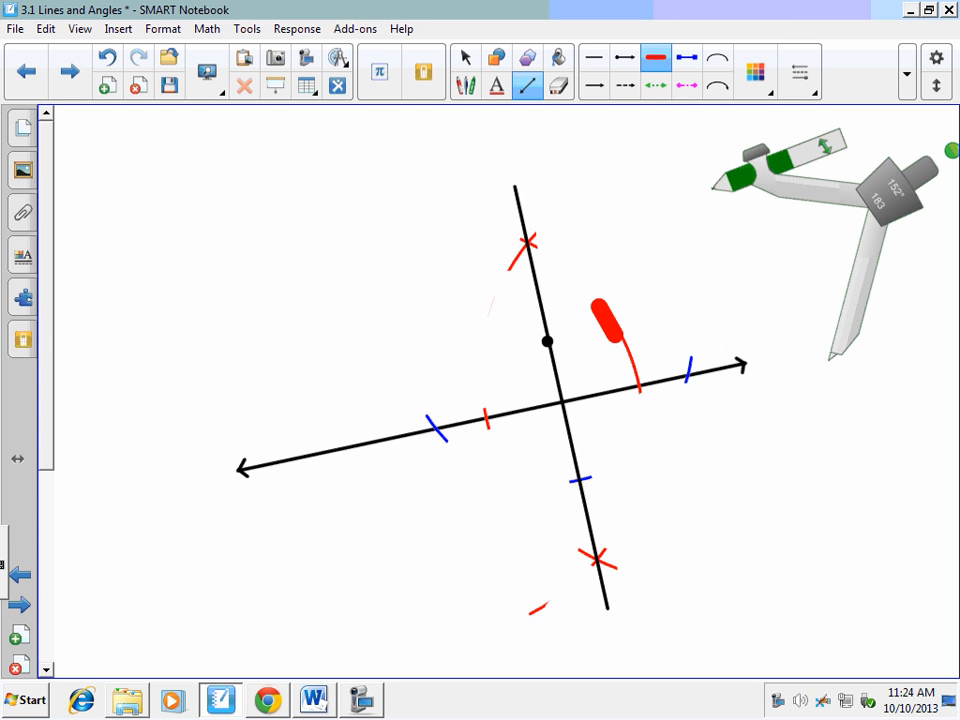
{"action": "left_click", "coordinate": [755, 72]}
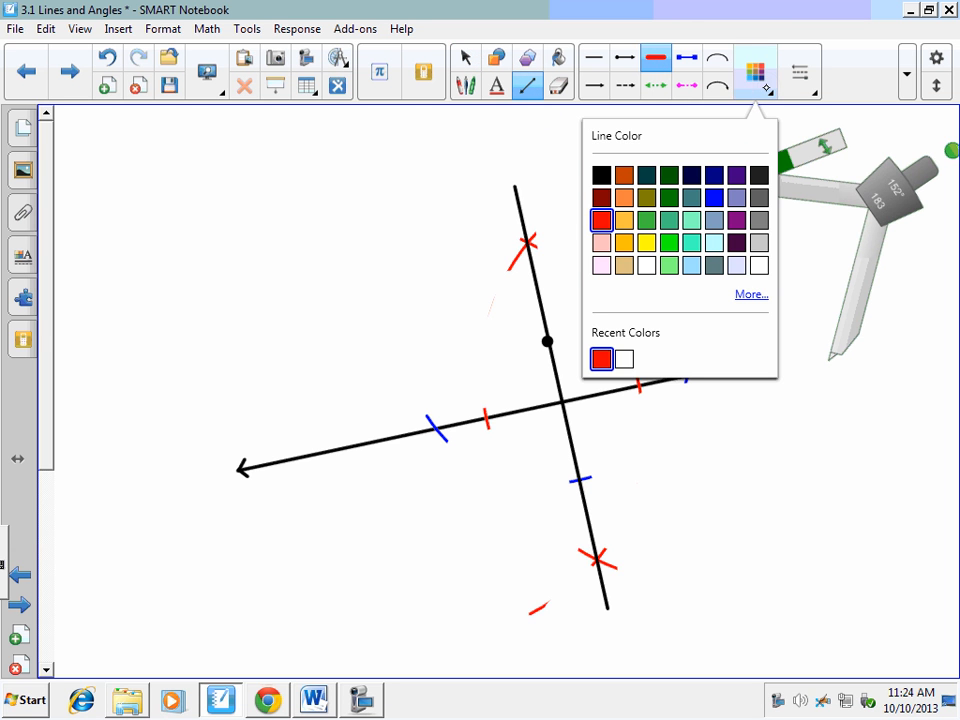
{"action": "left_click", "coordinate": [759, 265]}
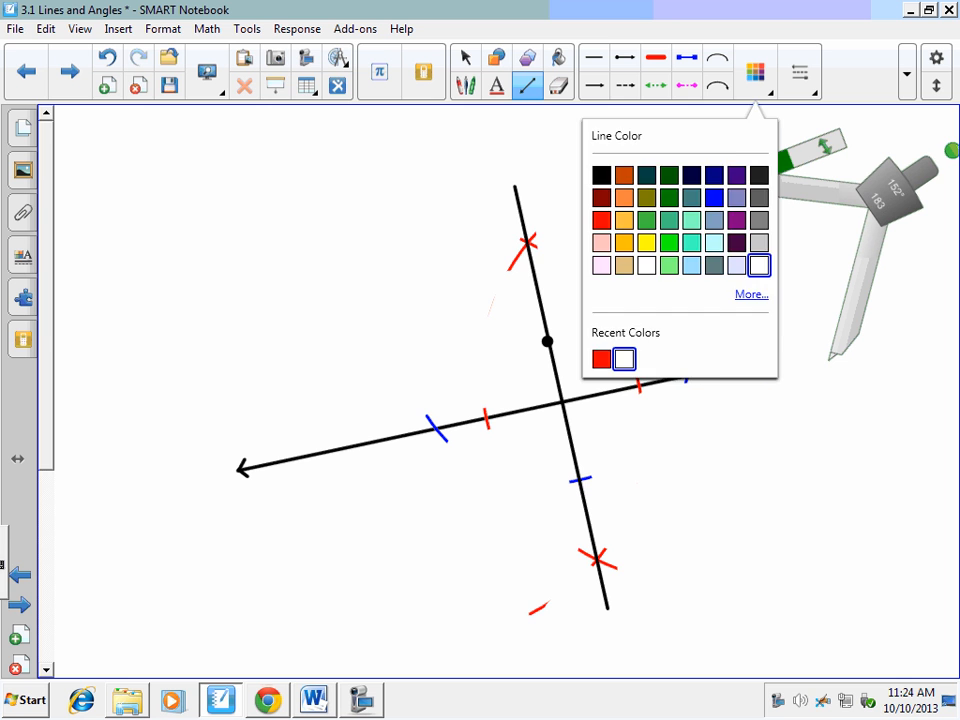